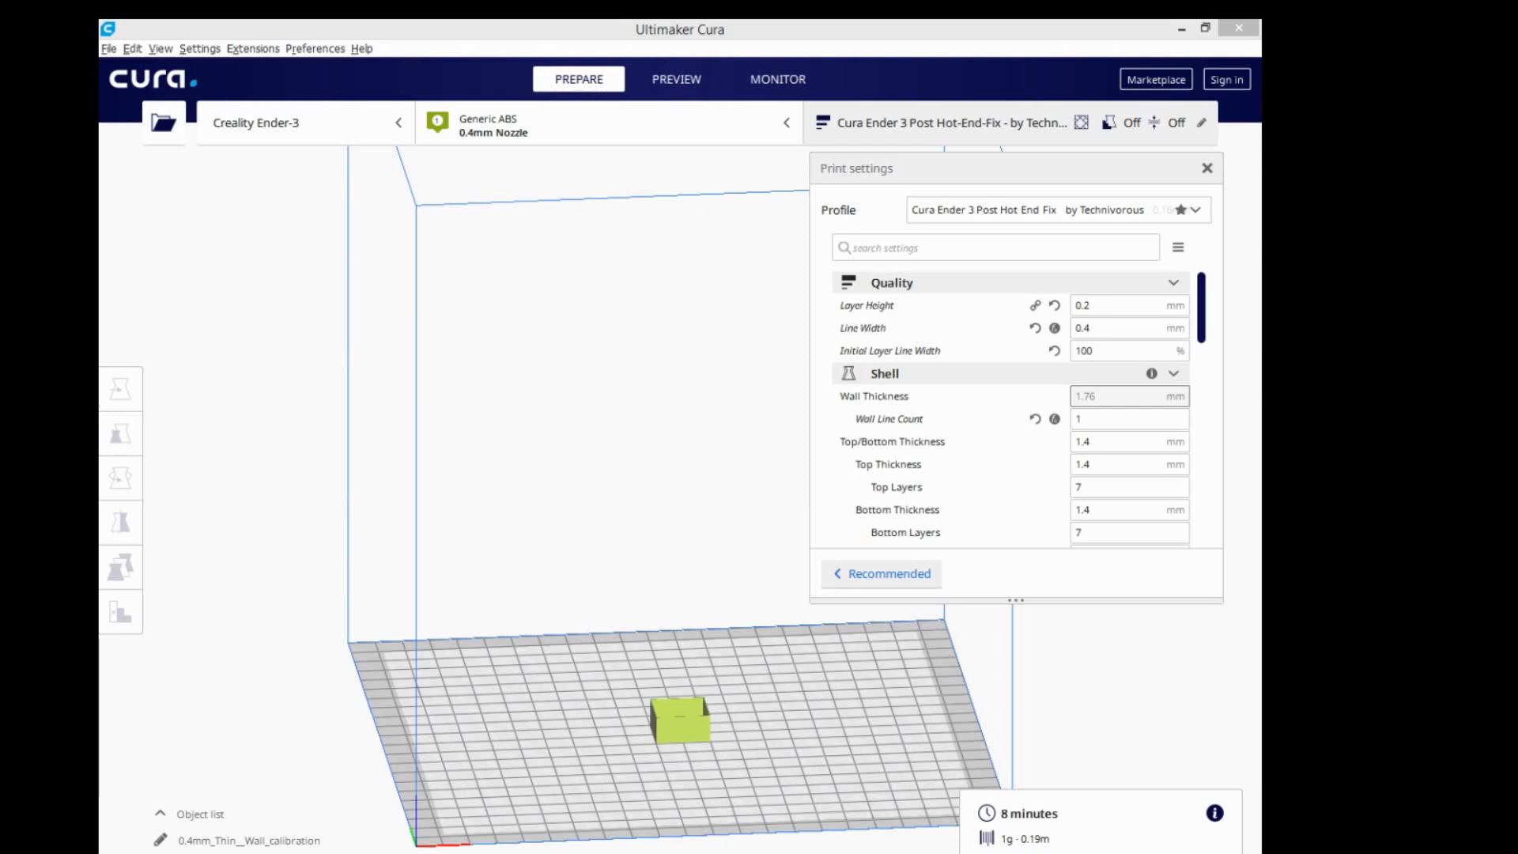
Step: Compute 0.4 ÷ 0.38 × 100 in Calculator, giving 105.26 for the flow percentage
{"action": "left_click", "coordinate": [163, 121]}
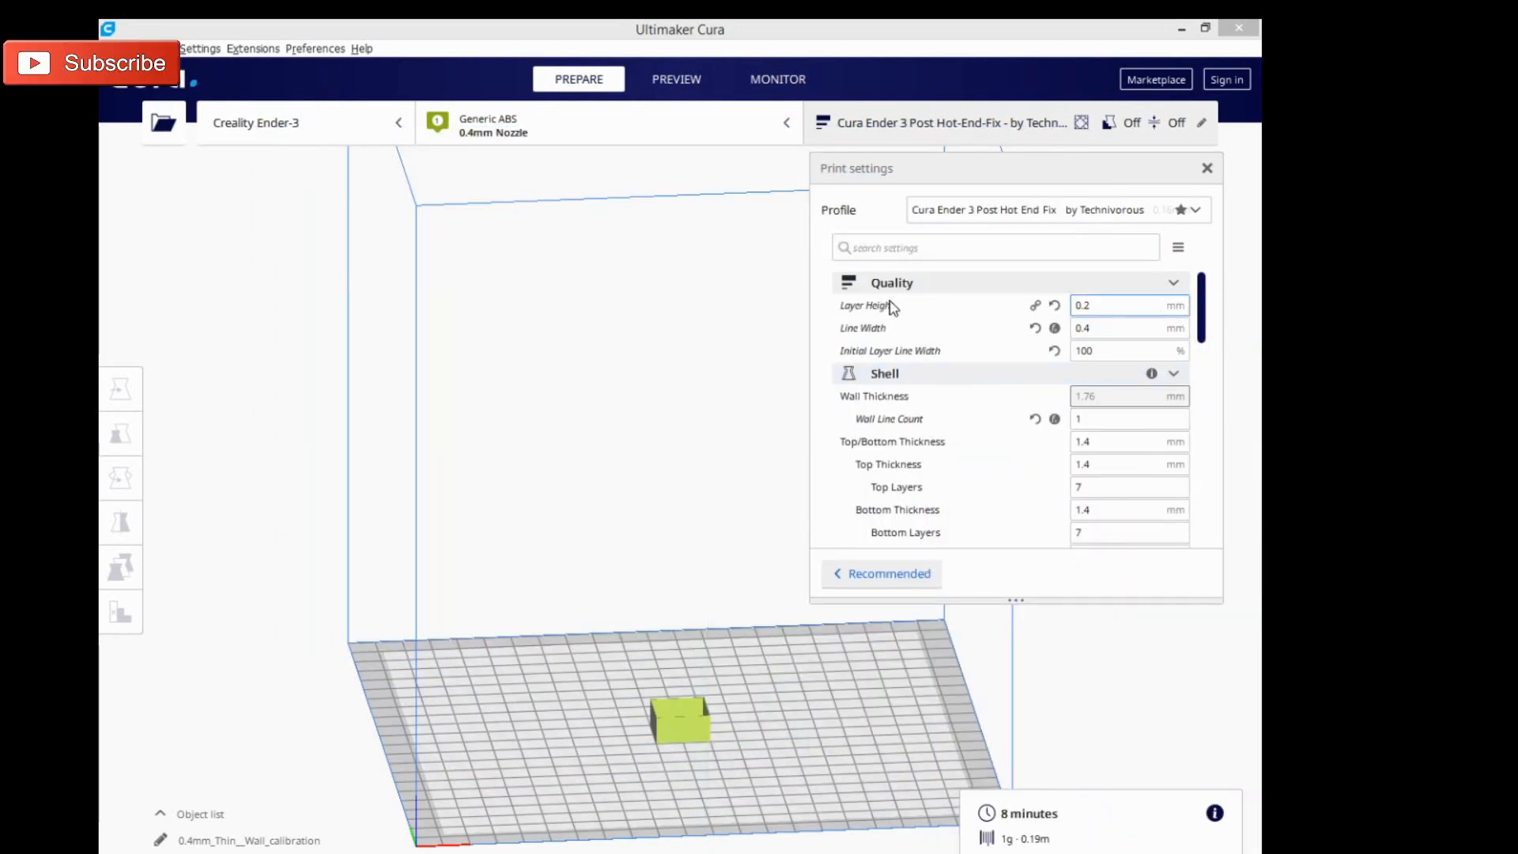
{"action": "mouse_move", "coordinate": [917, 327]}
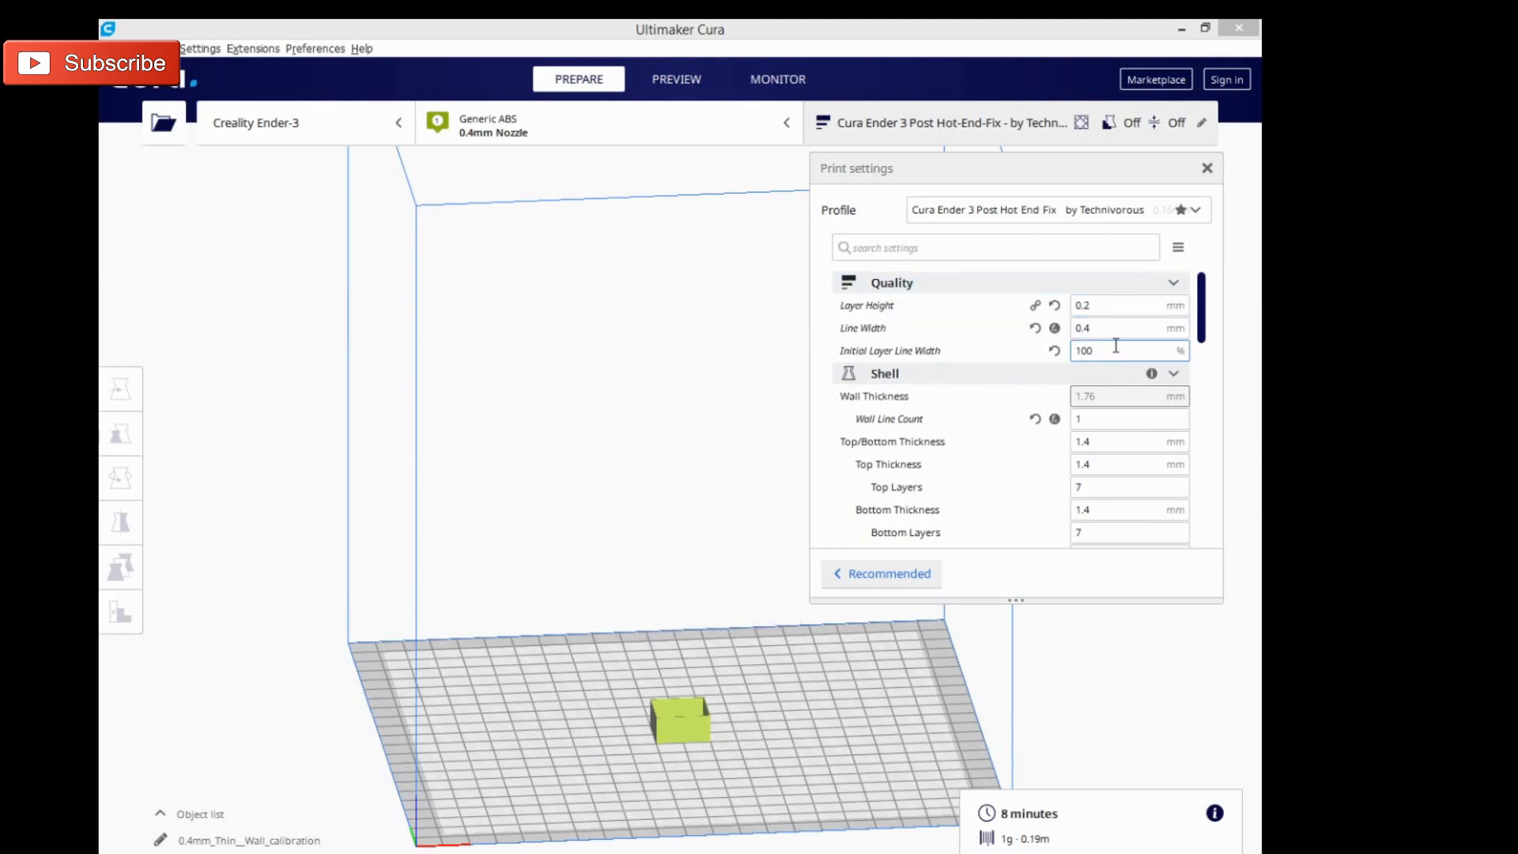
{"action": "mouse_move", "coordinate": [662, 745]}
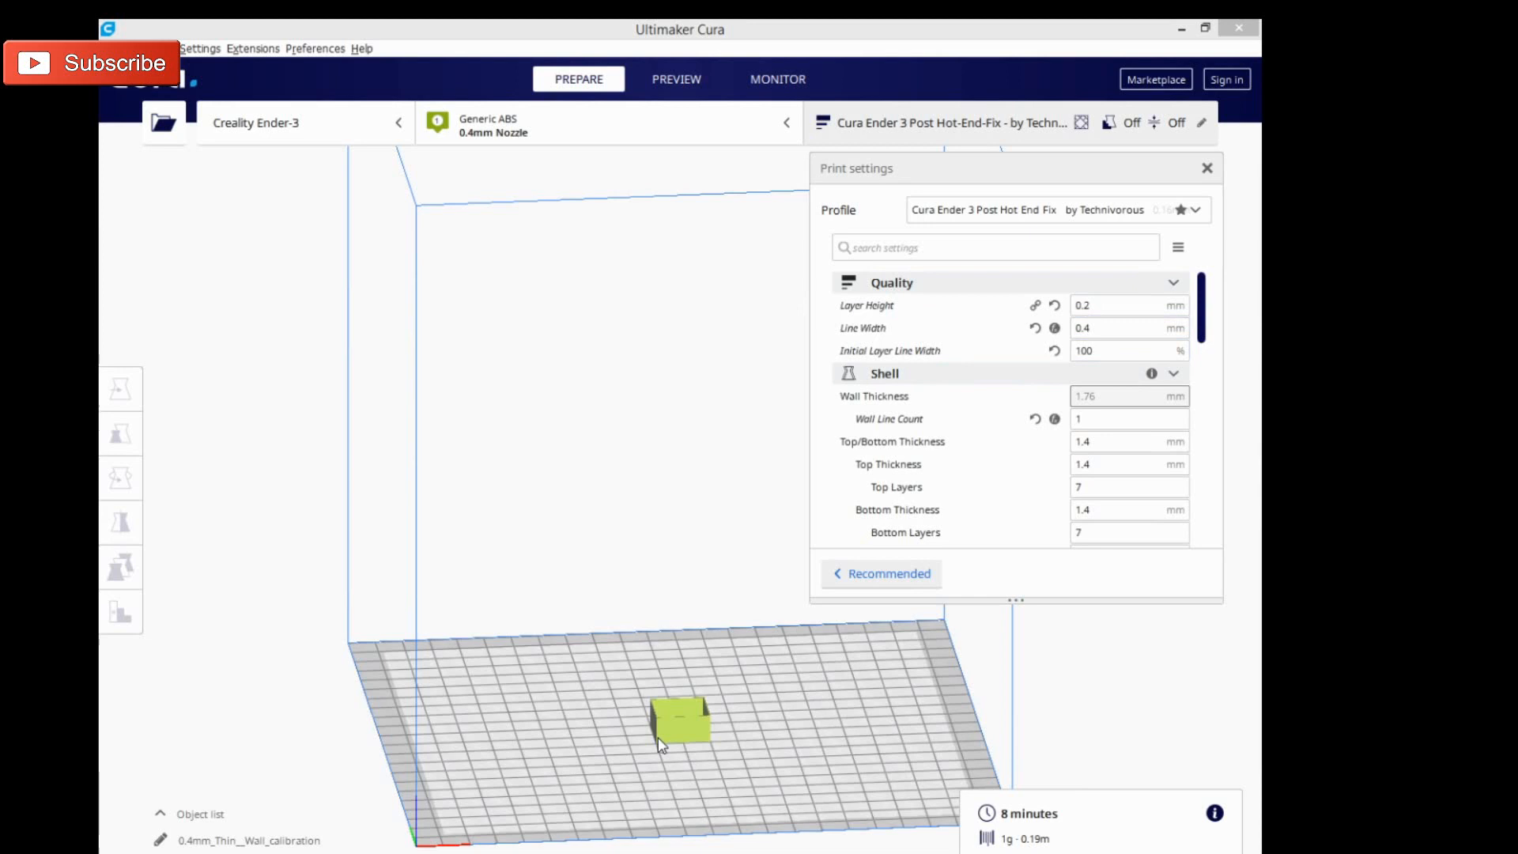
{"action": "mouse_move", "coordinate": [765, 553]}
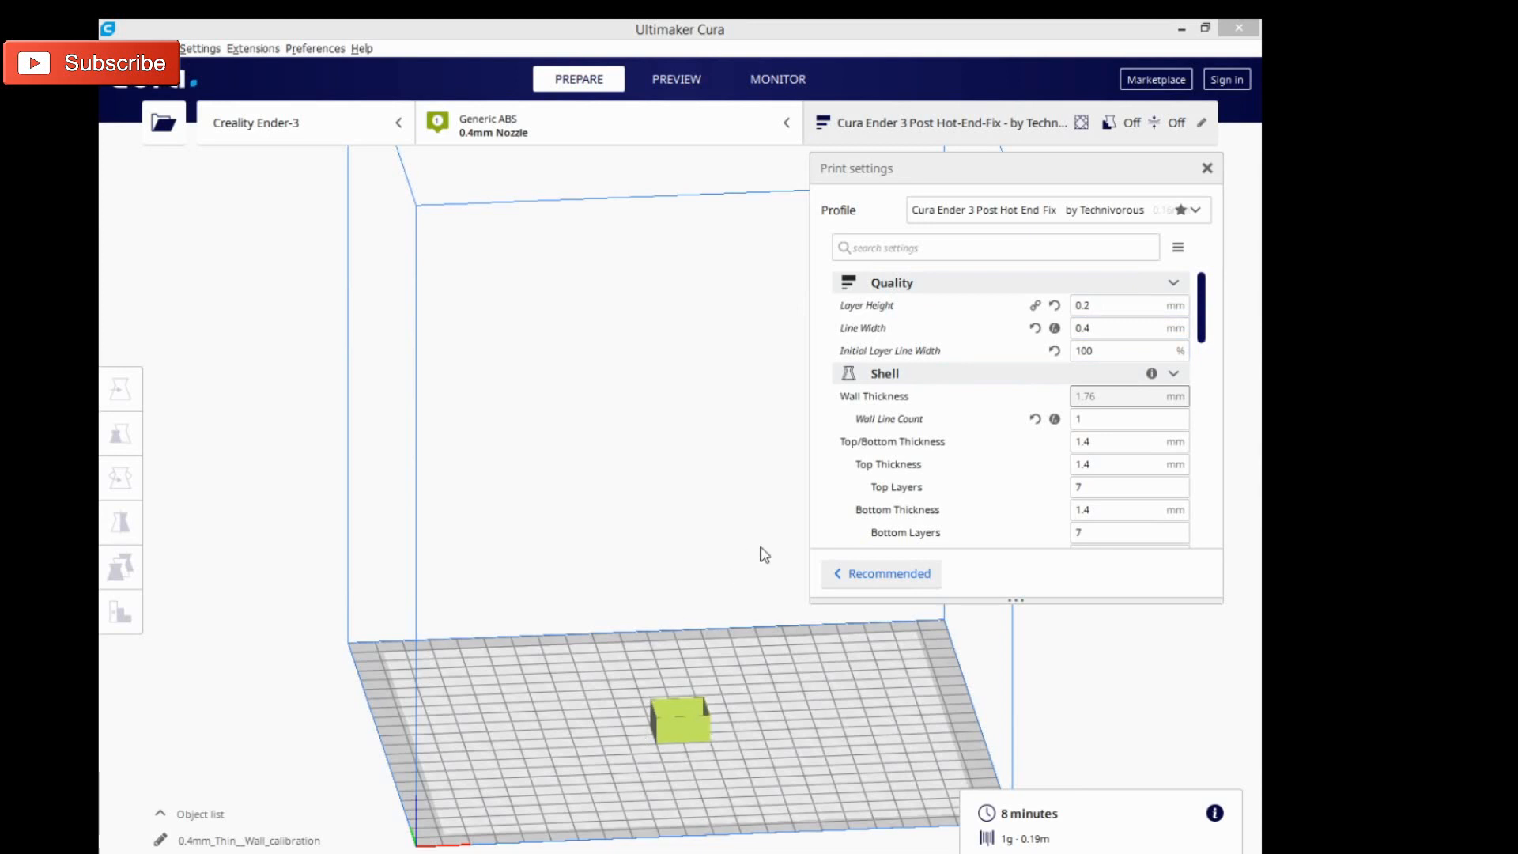
{"action": "mouse_move", "coordinate": [862, 769]}
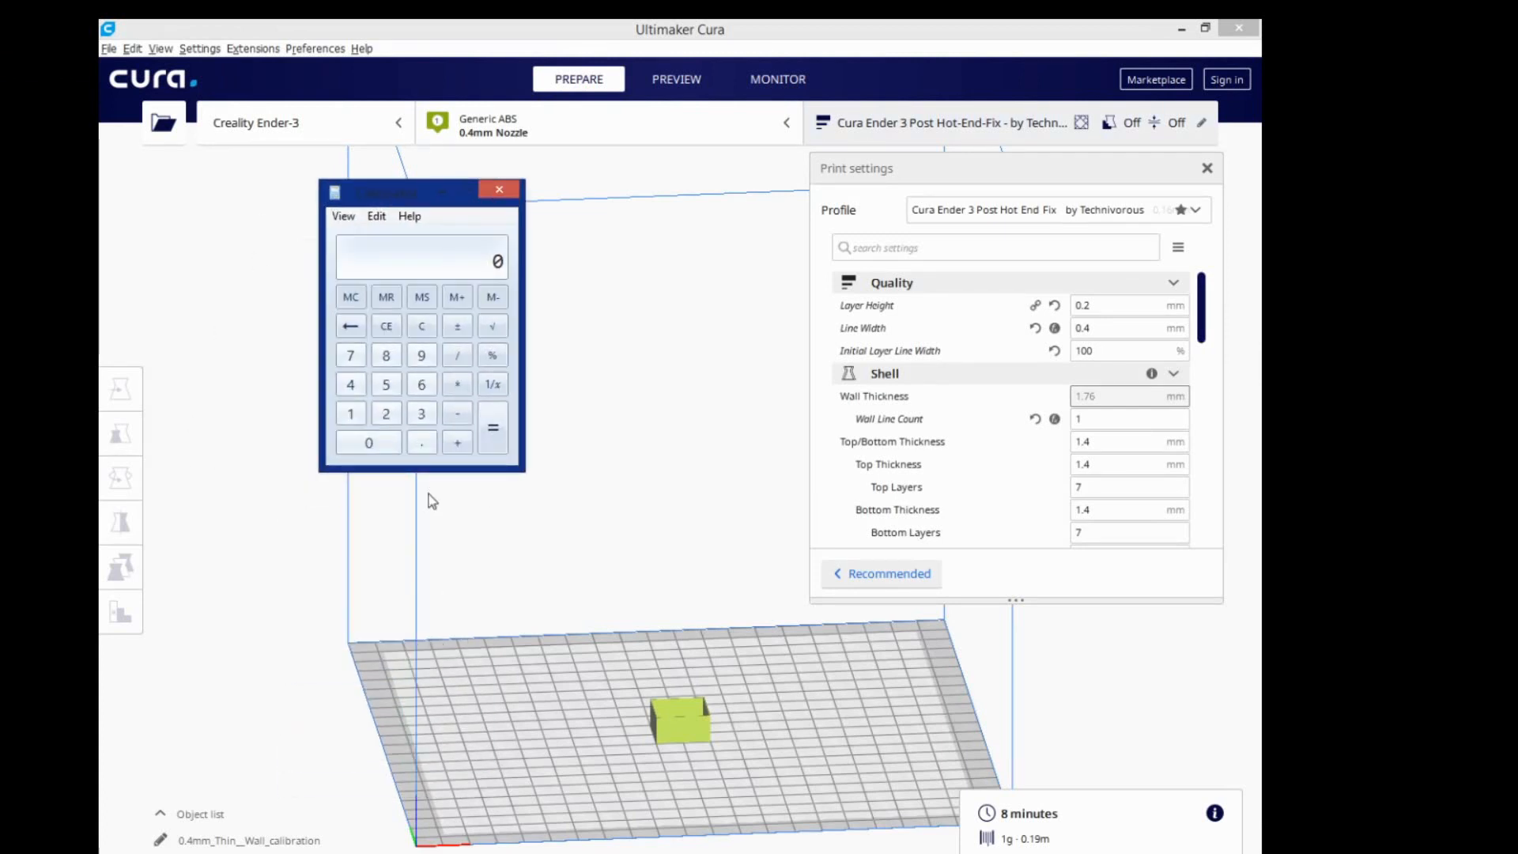
{"action": "left_click", "coordinate": [420, 443]}
{"action": "type", "text": ".4"}
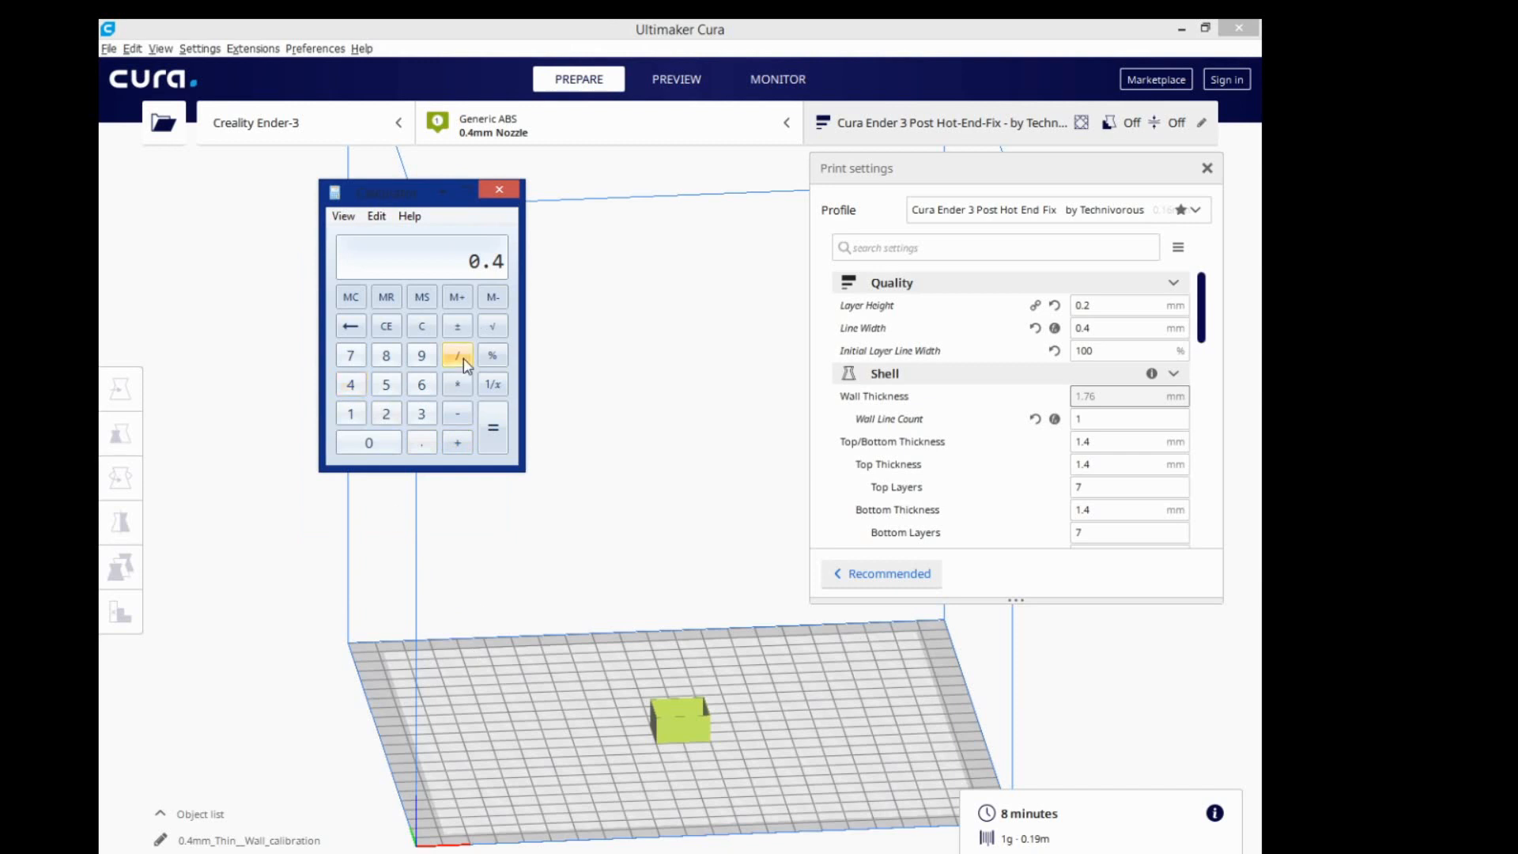
{"action": "left_click", "coordinate": [455, 354]}
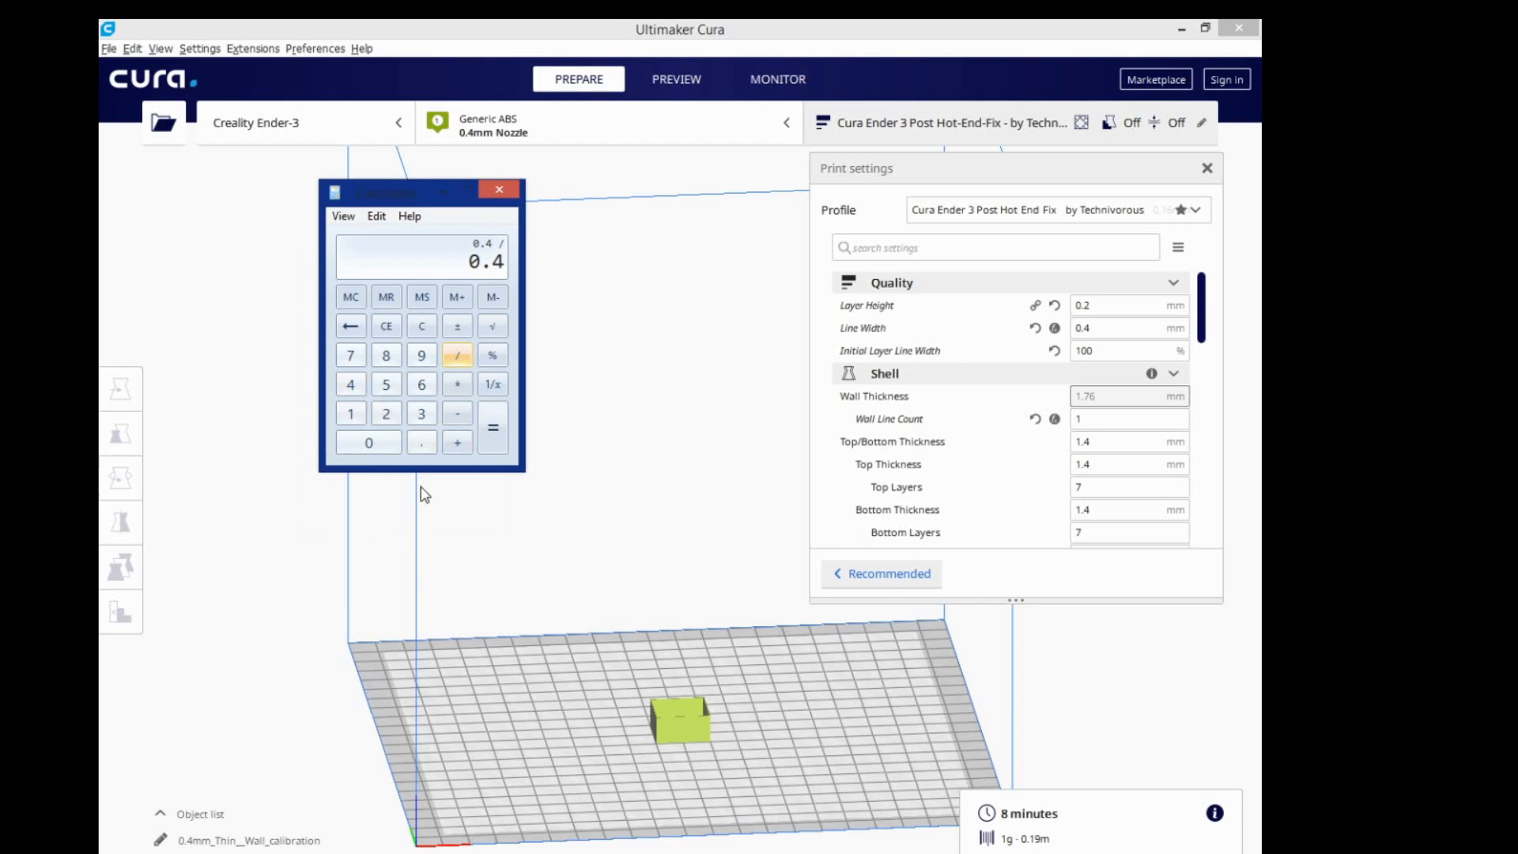
{"action": "left_click", "coordinate": [421, 413]}
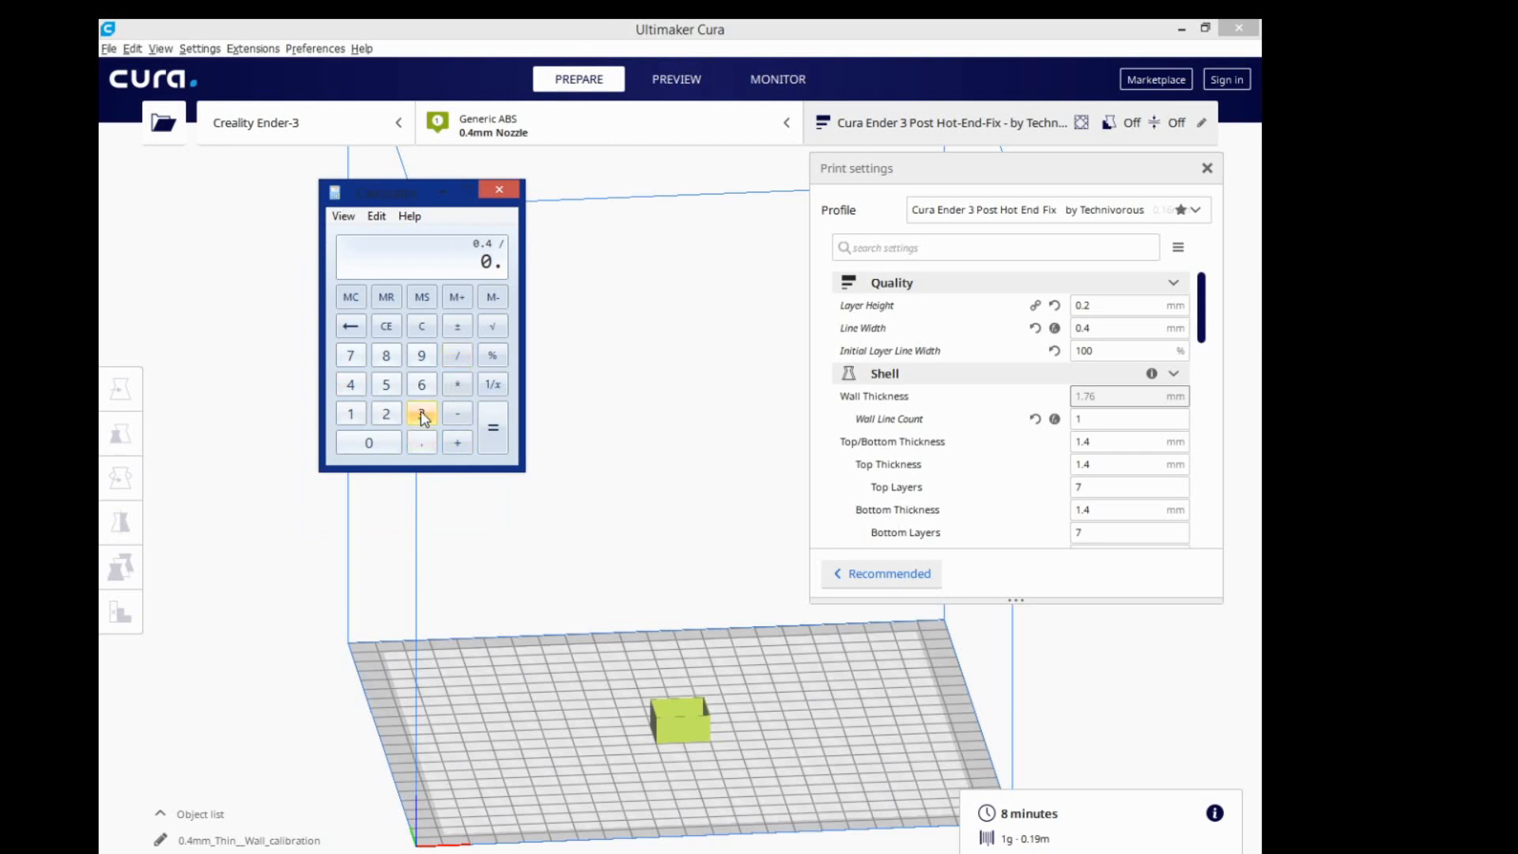
{"action": "left_click", "coordinate": [385, 354]}
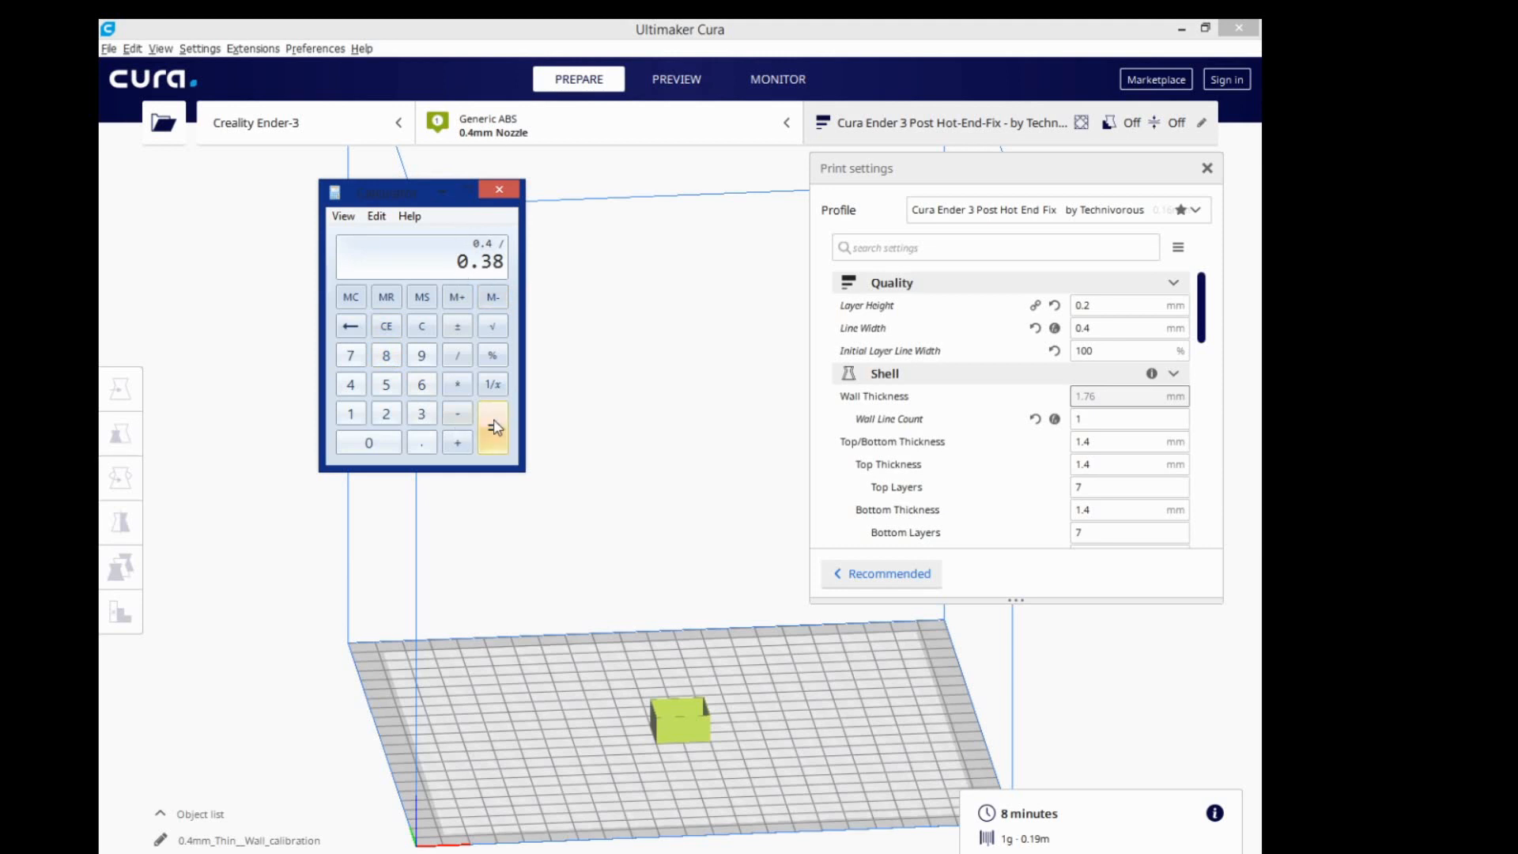
{"action": "left_click", "coordinate": [491, 429]}
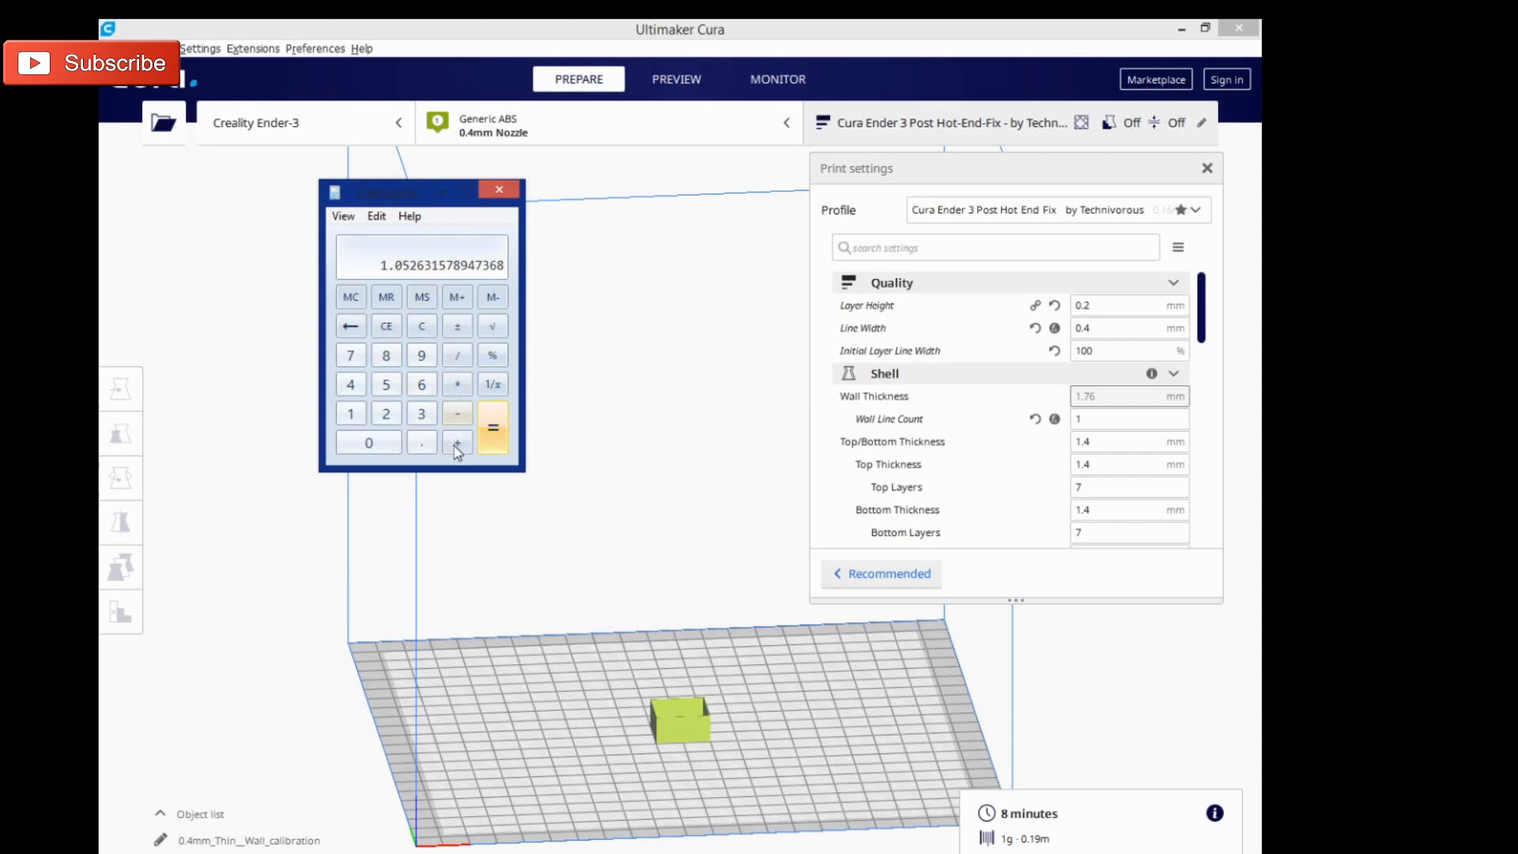
{"action": "left_click", "coordinate": [492, 426]}
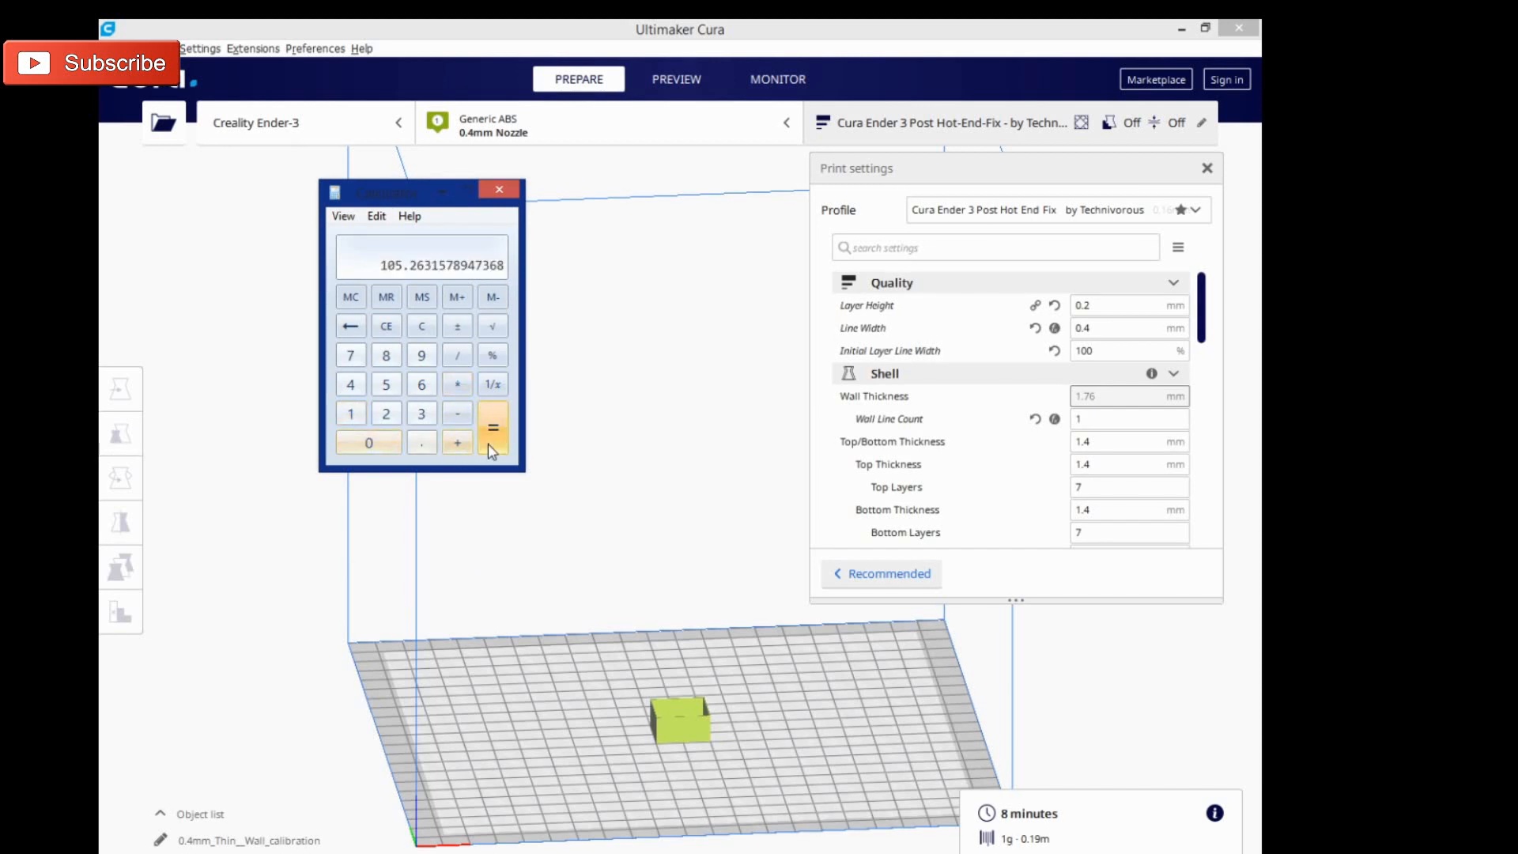
{"action": "mouse_move", "coordinate": [455, 295]}
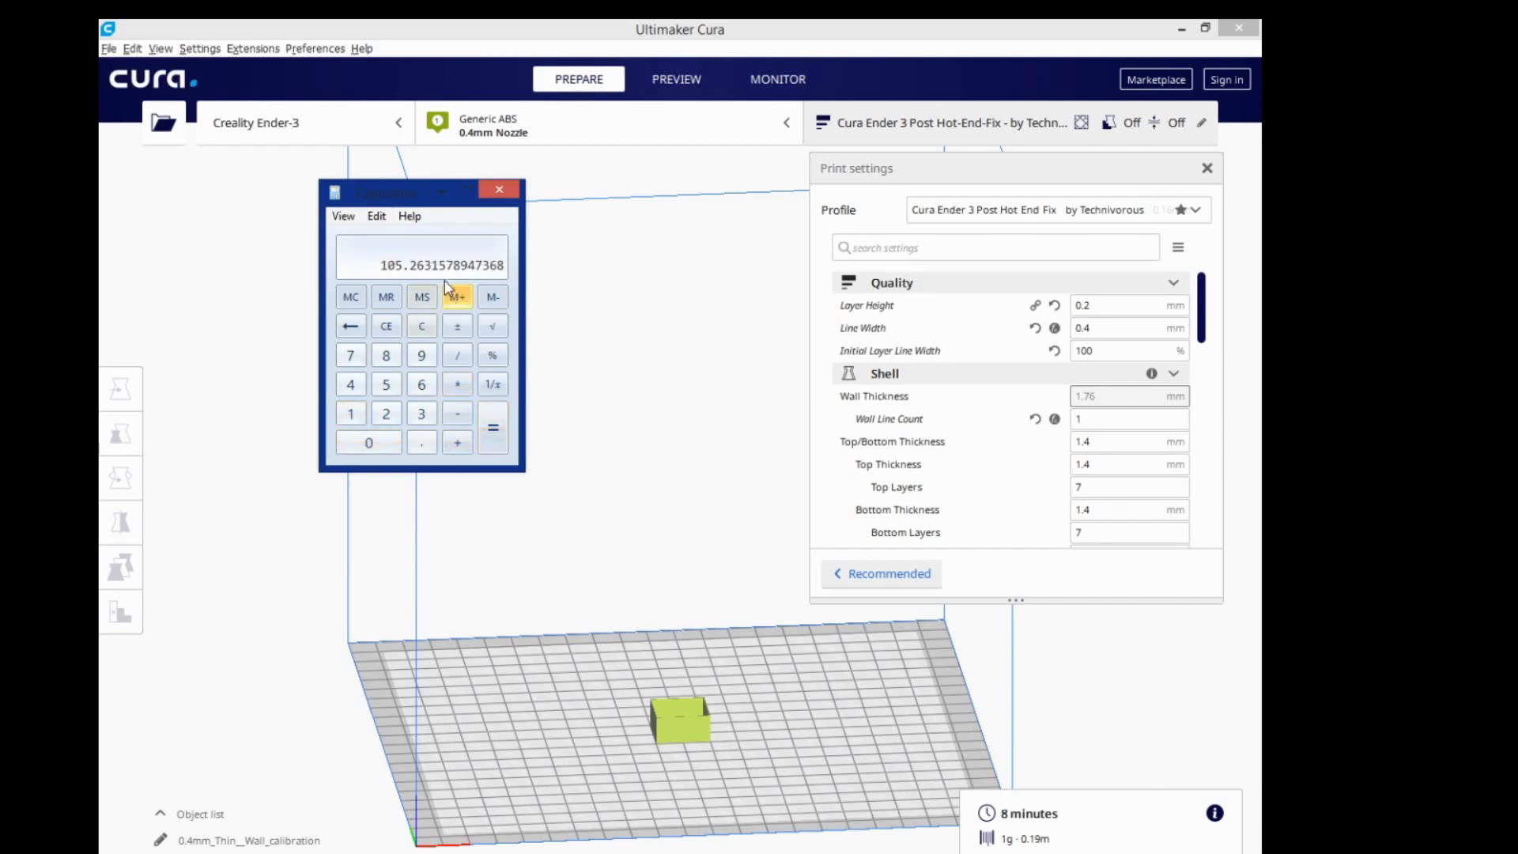
{"action": "mouse_move", "coordinate": [1224, 330]}
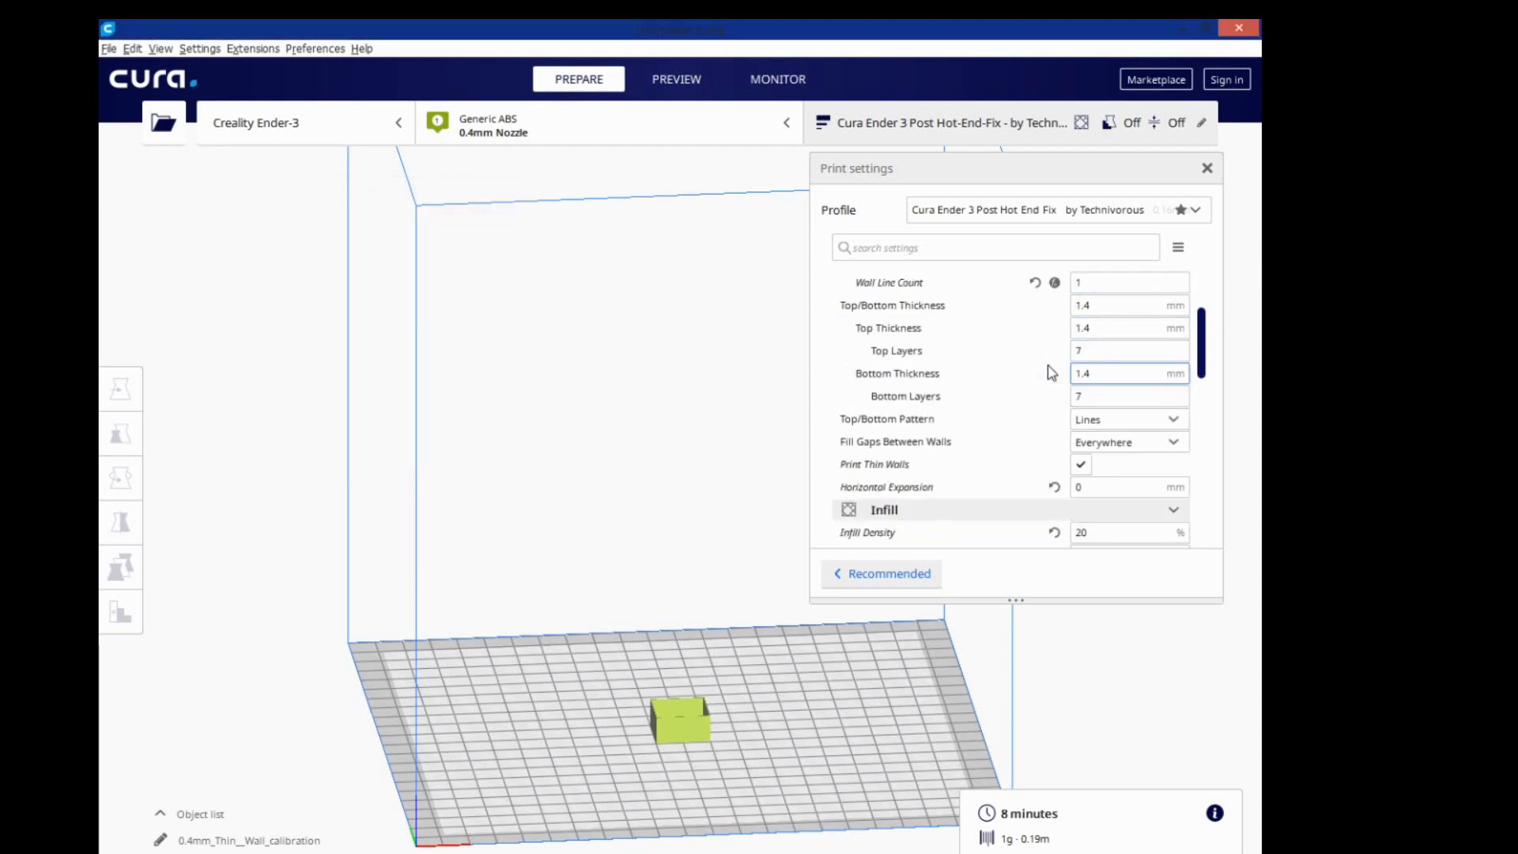
Step: Set Cura's Material Flow to 105 % in the scrolled print settings
{"action": "scroll", "scroll_direction": "down", "scroll_amount": 3}
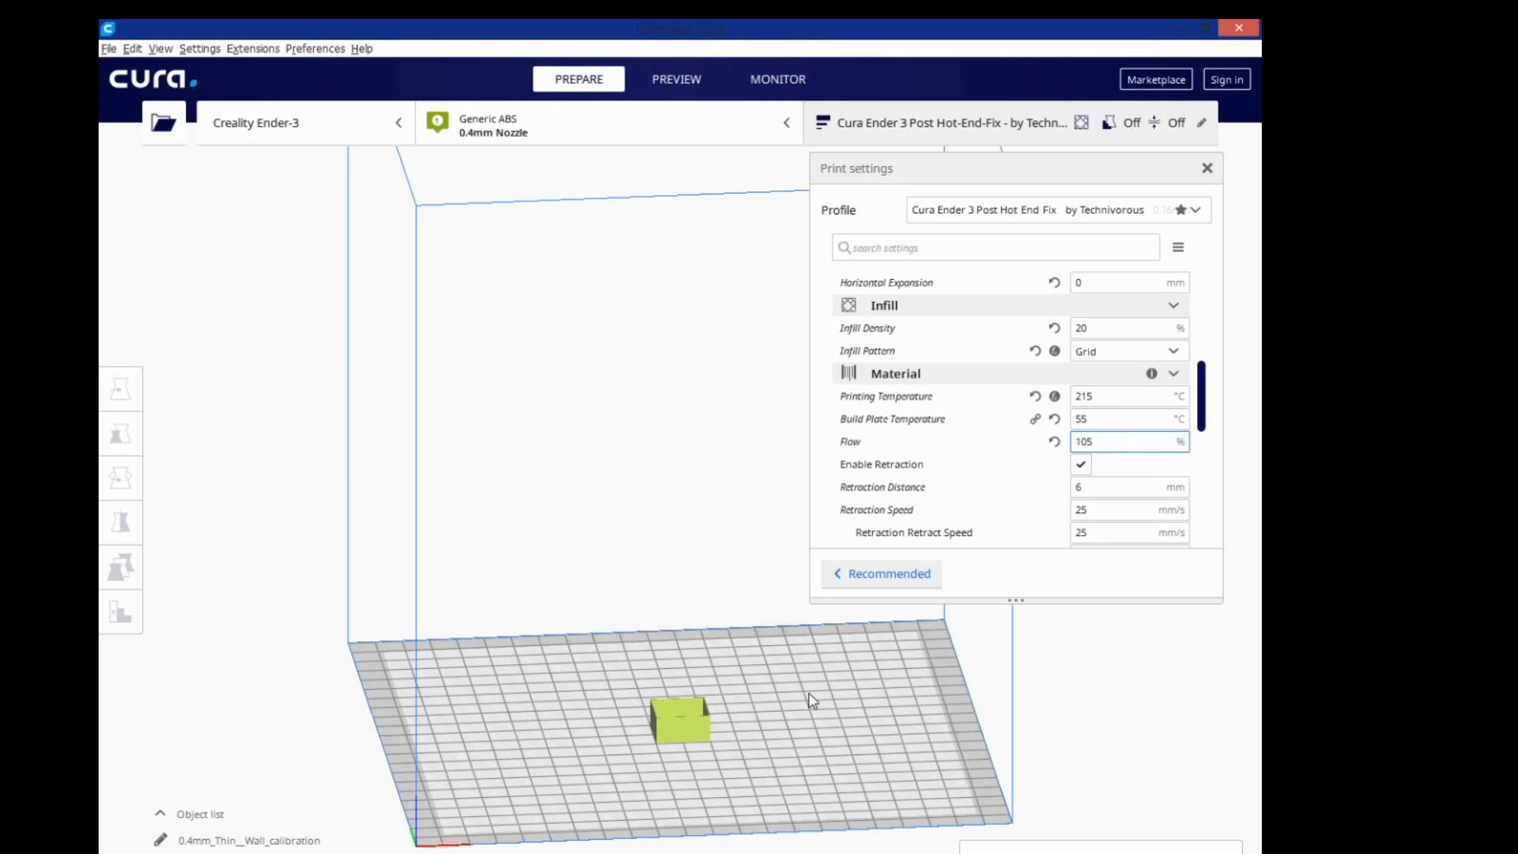
{"action": "mouse_move", "coordinate": [995, 644]}
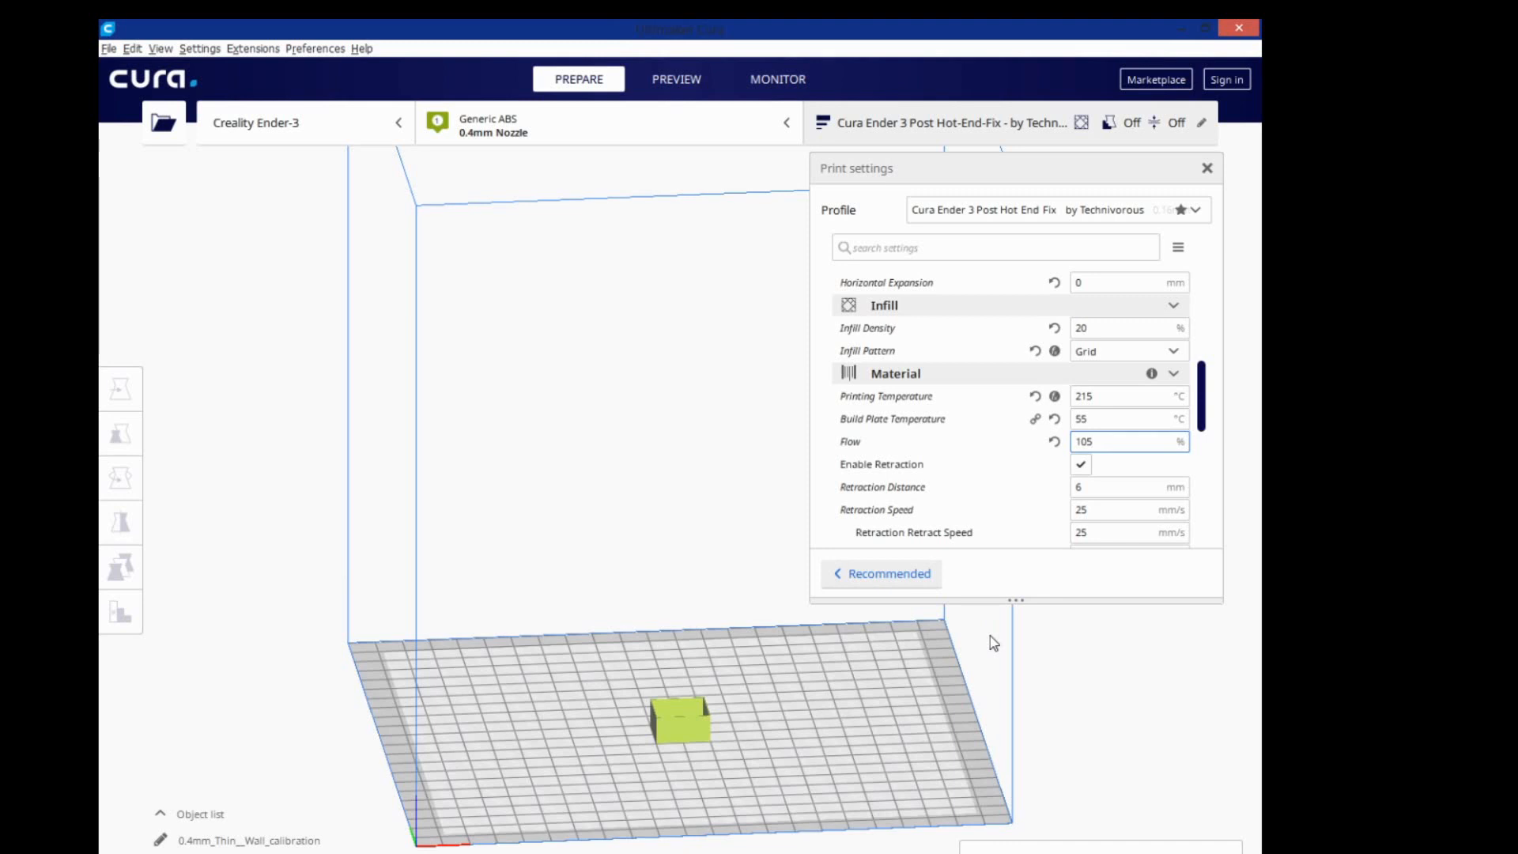
{"action": "mouse_move", "coordinate": [986, 659]}
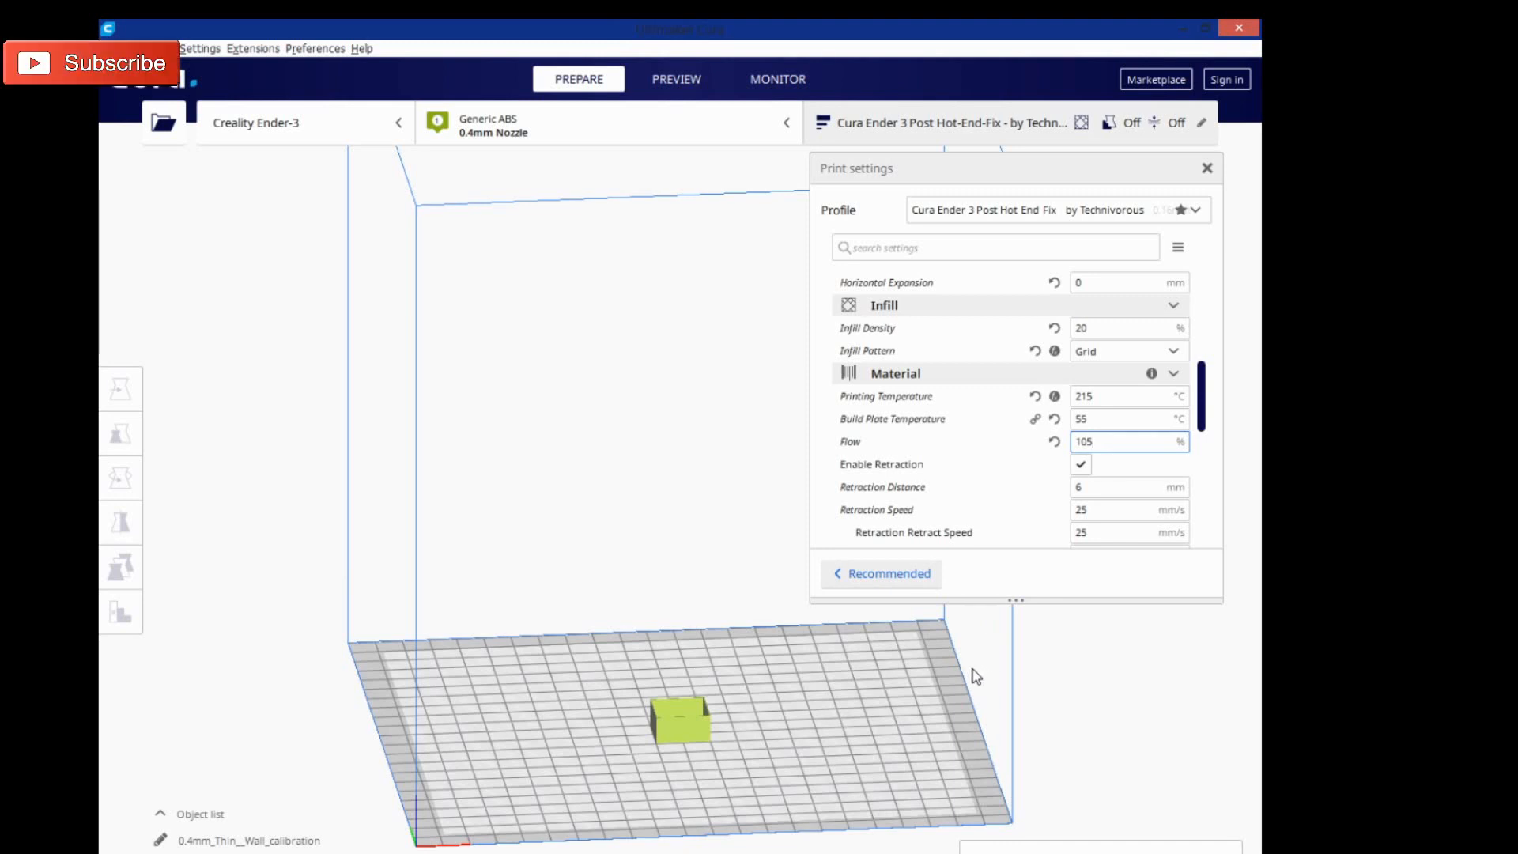
{"action": "left_click", "coordinate": [1122, 441]}
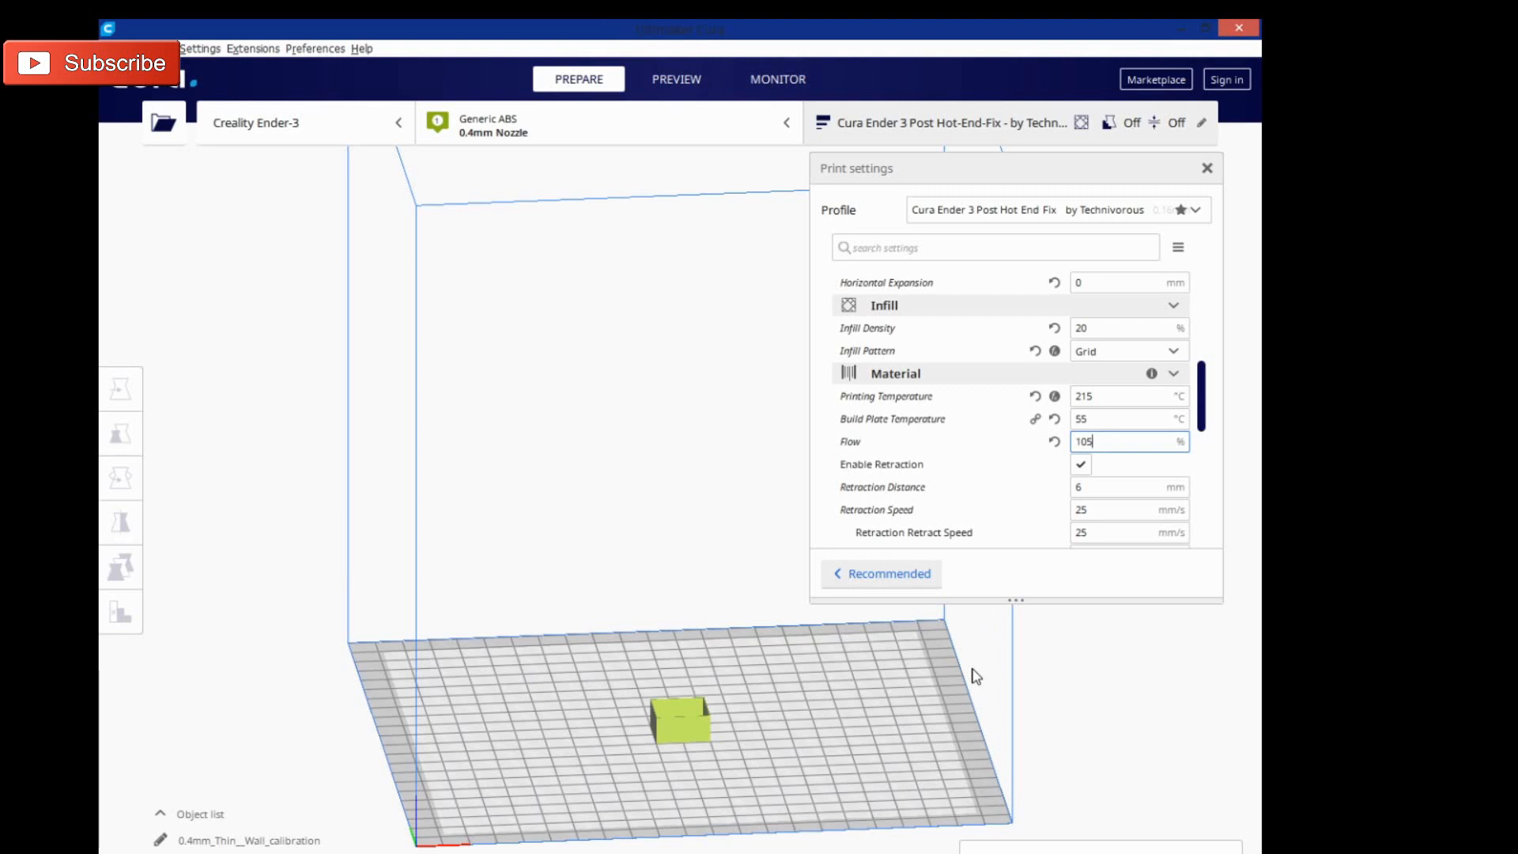
{"action": "mouse_move", "coordinate": [963, 588]}
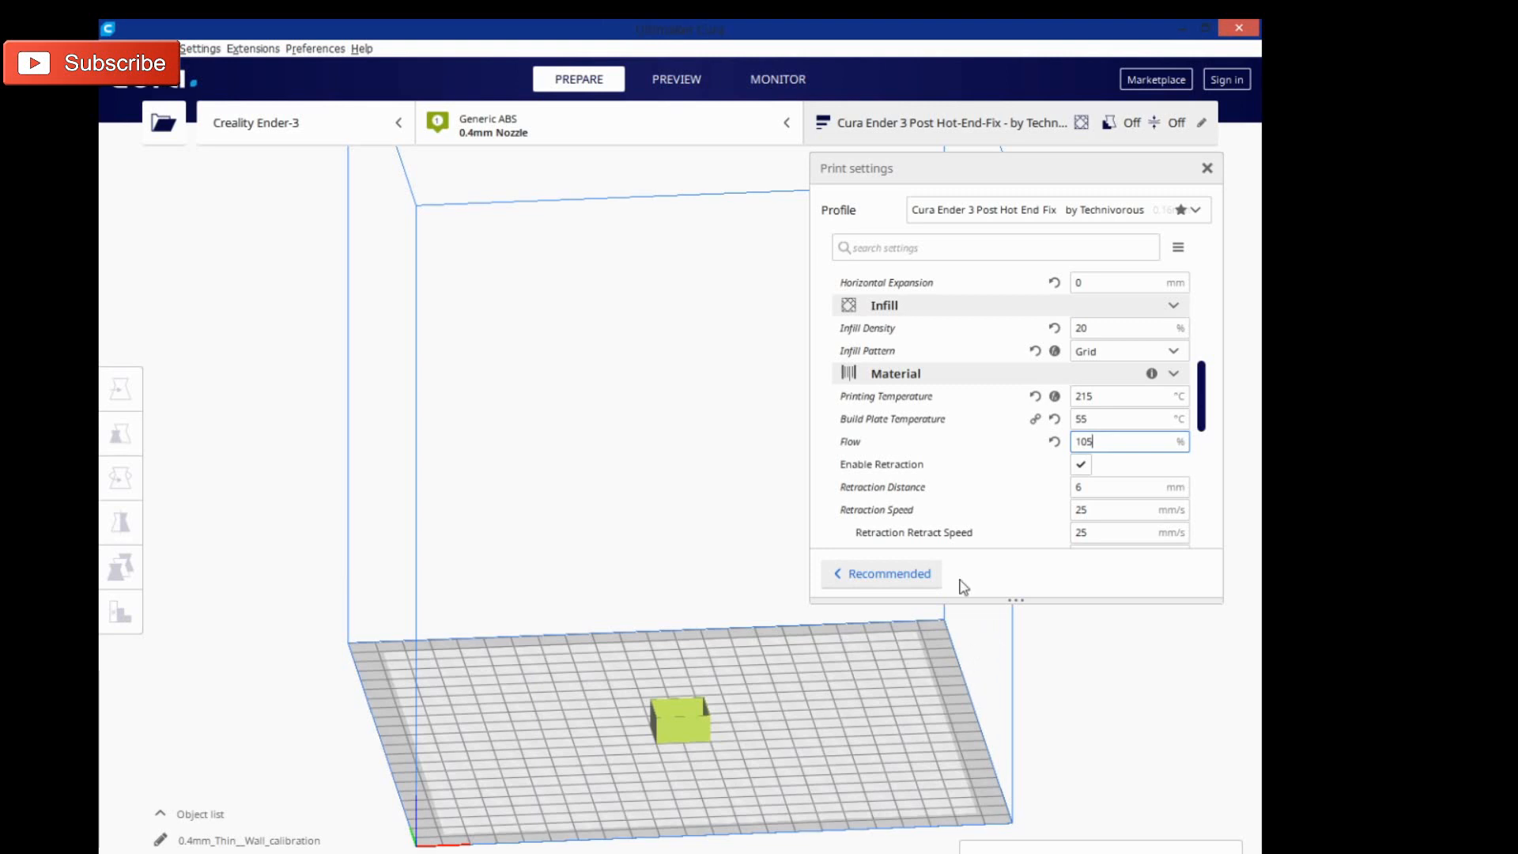
{"action": "mouse_move", "coordinate": [1081, 464]}
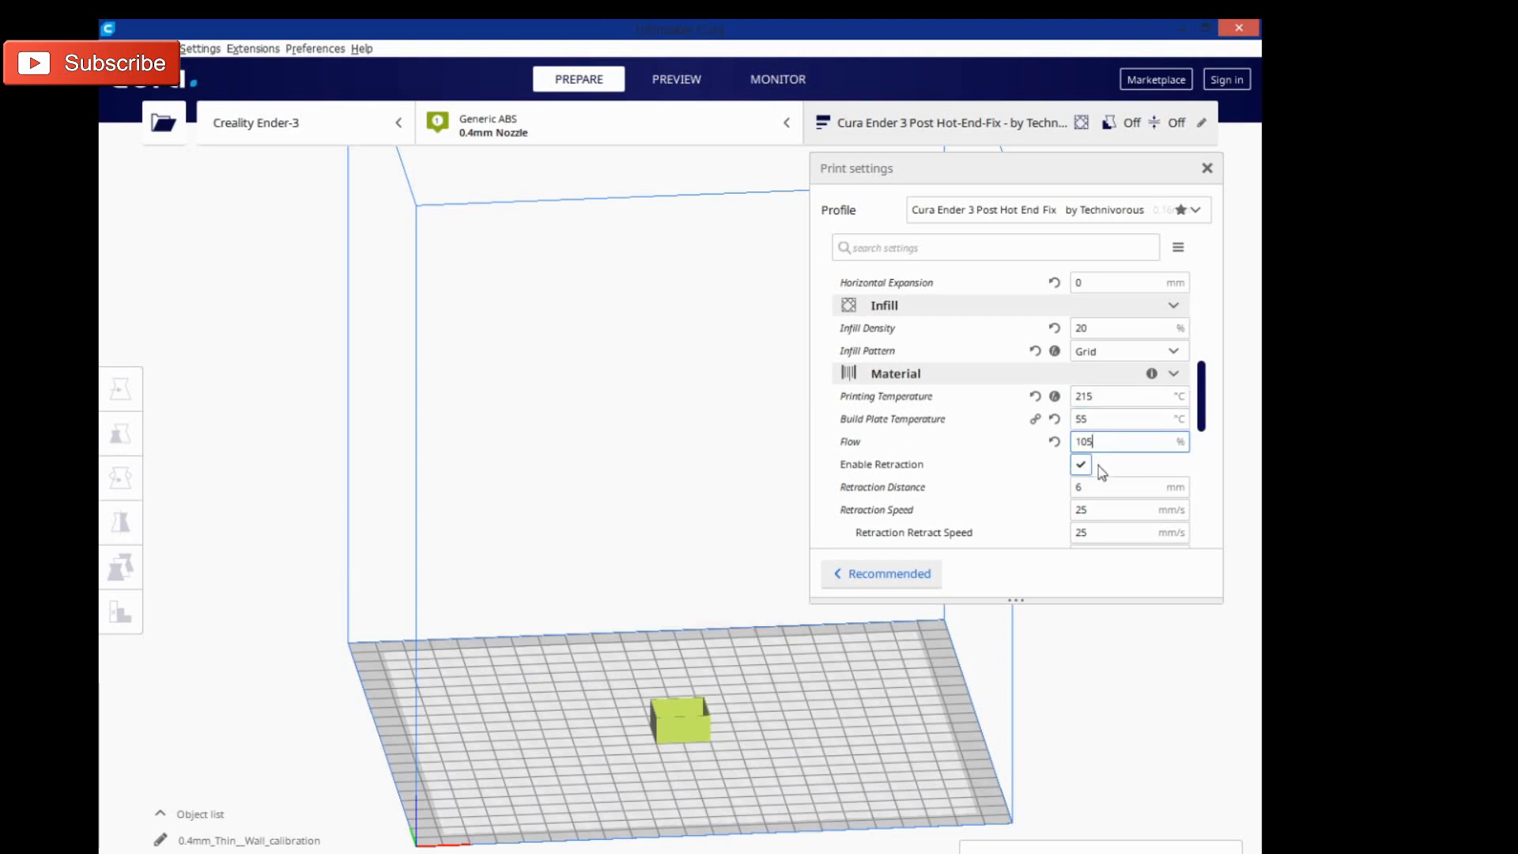
{"action": "mouse_move", "coordinate": [1111, 551]}
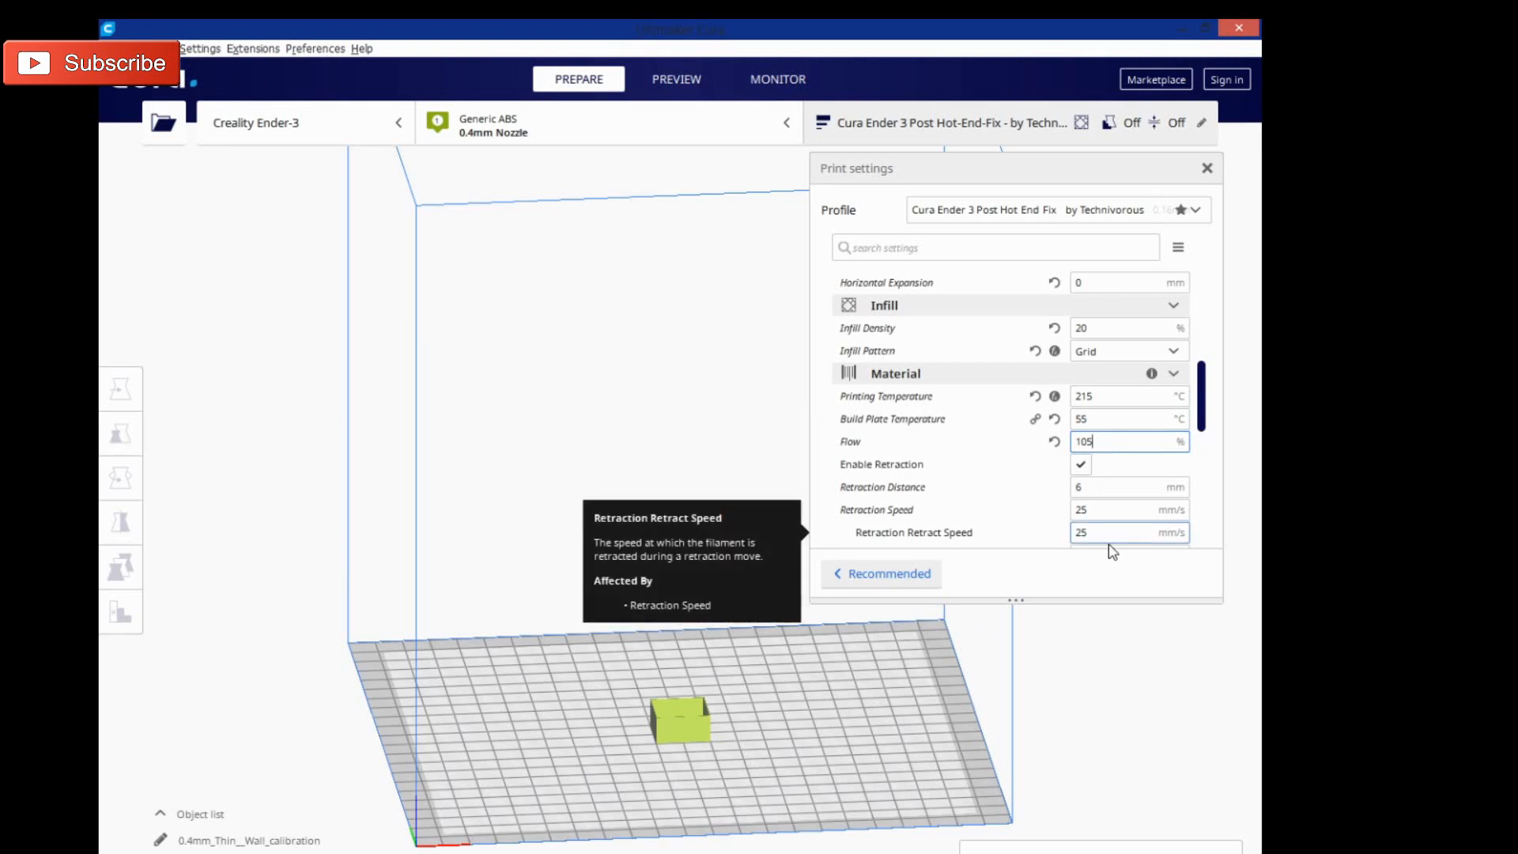
{"action": "mouse_move", "coordinate": [1154, 554]}
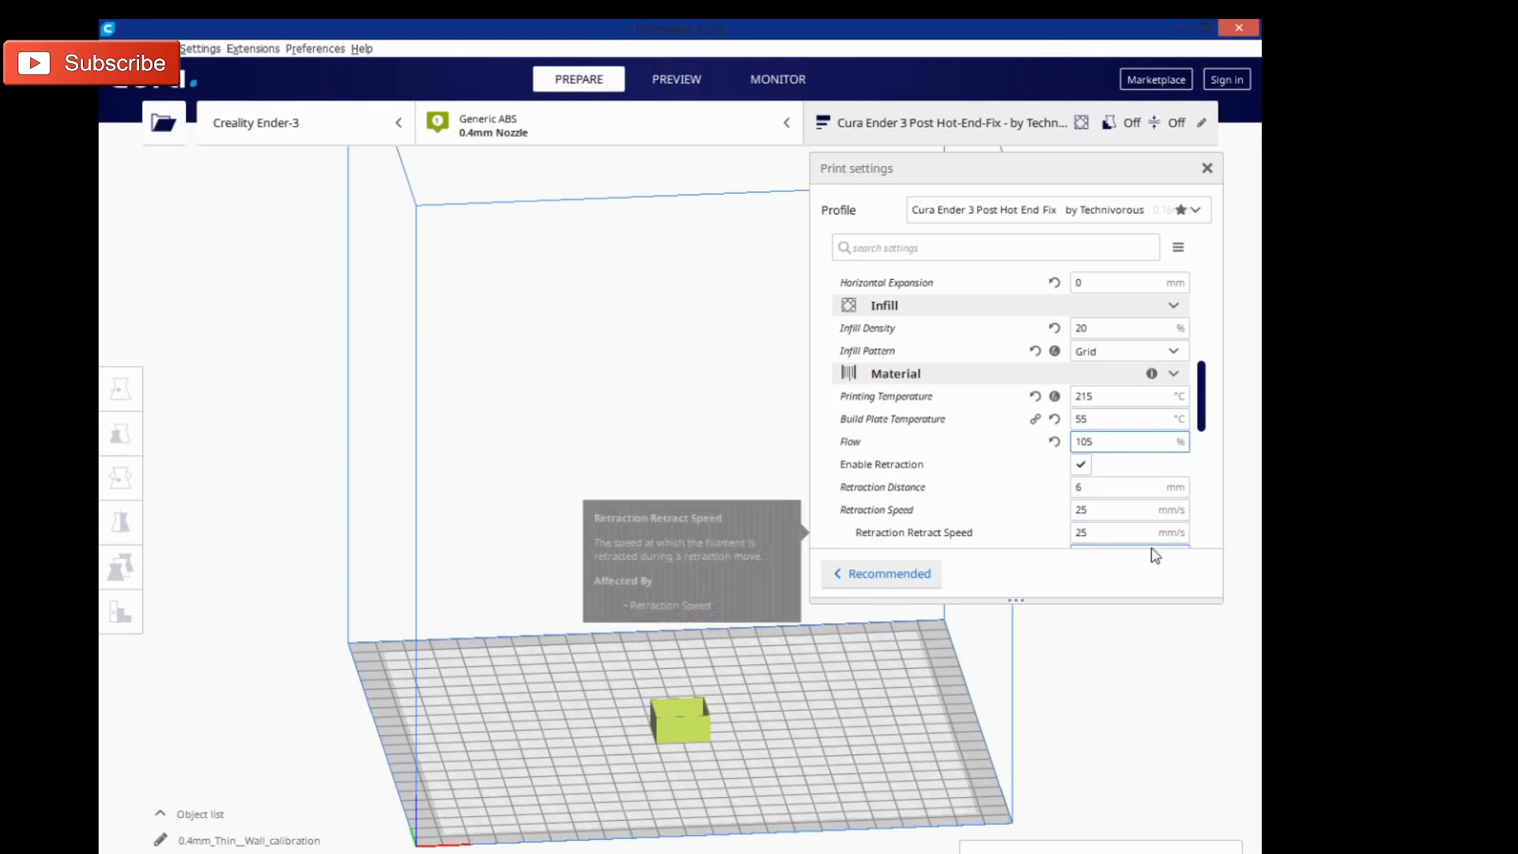
{"action": "mouse_move", "coordinate": [1048, 634]}
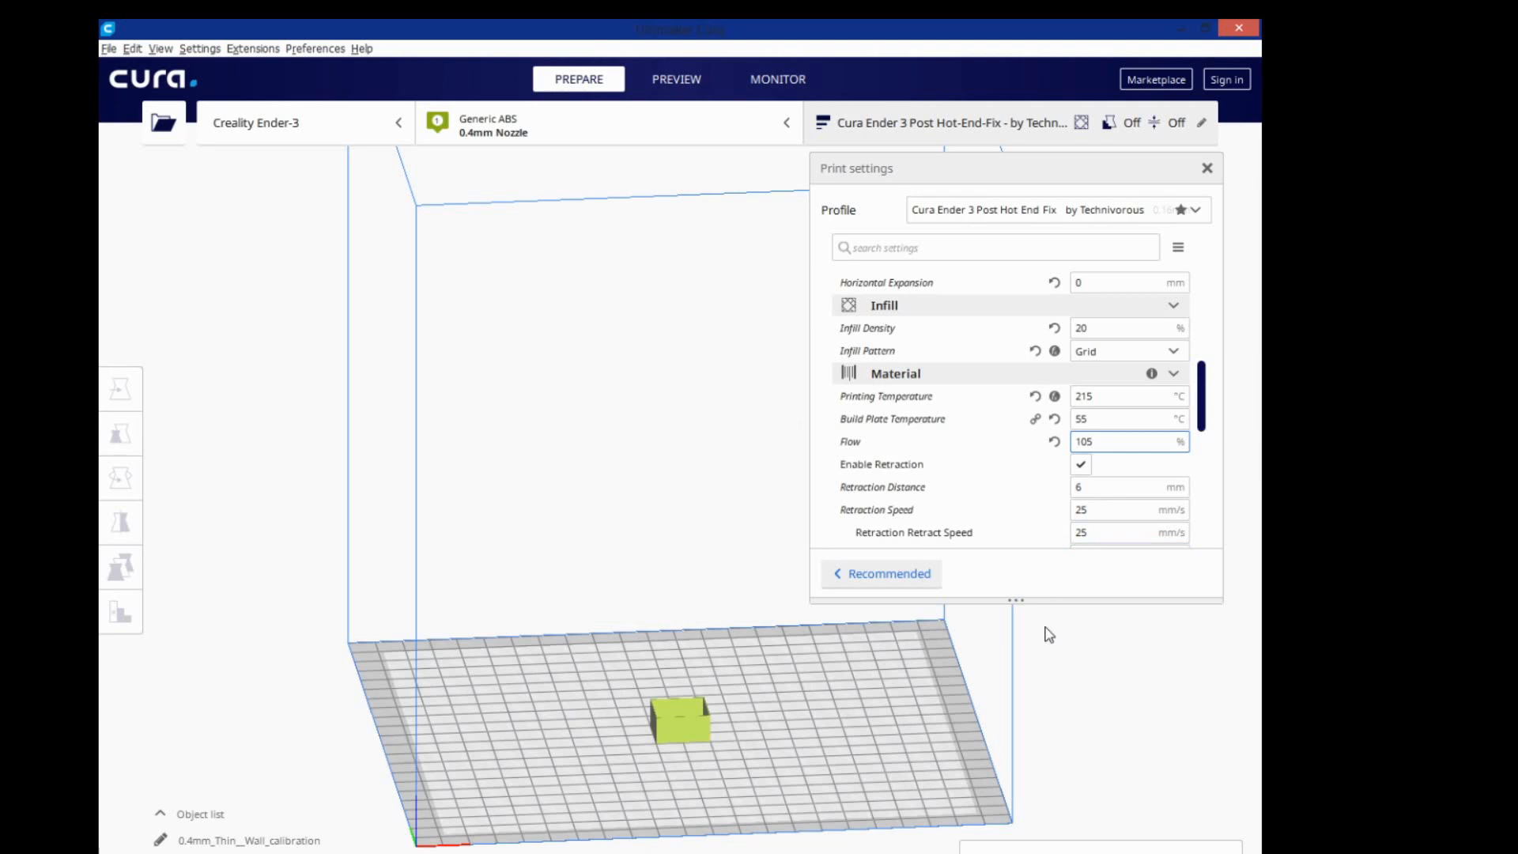
{"action": "mouse_move", "coordinate": [1070, 640]}
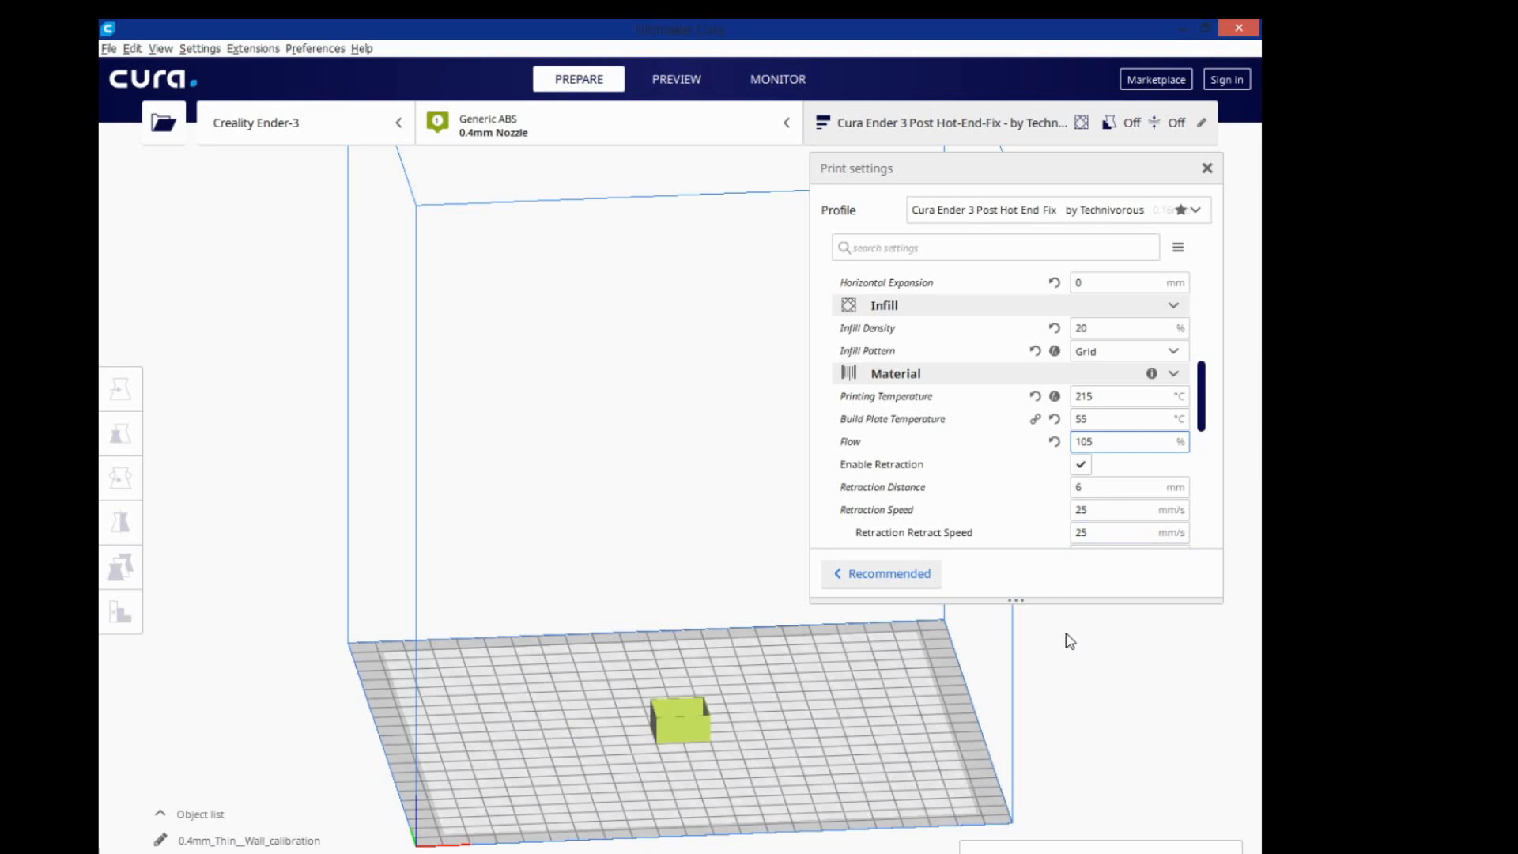
{"action": "mouse_move", "coordinate": [1082, 635]}
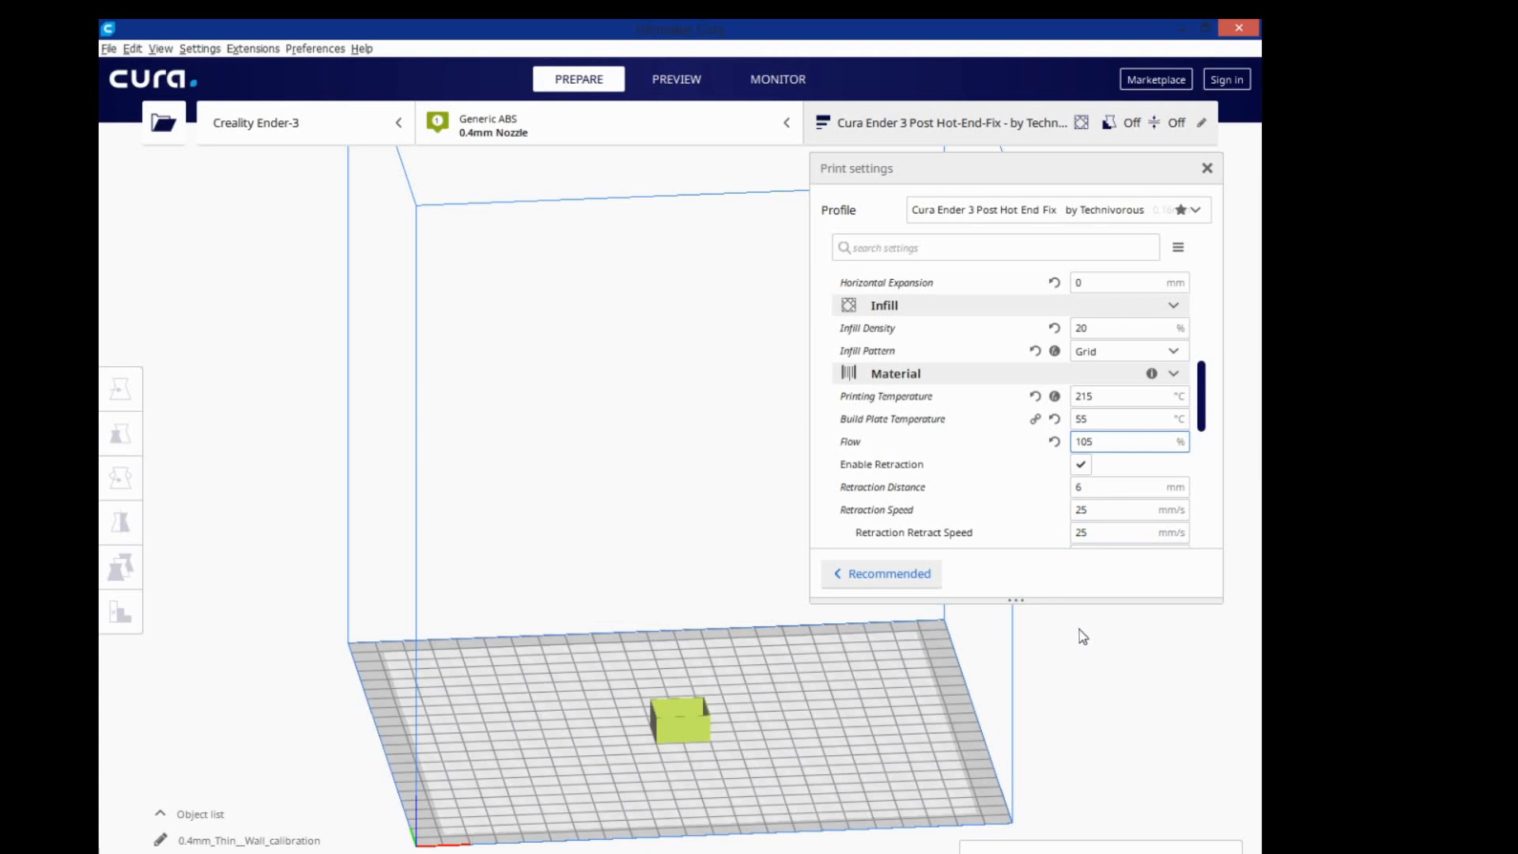
{"action": "left_click", "coordinate": [1123, 441]}
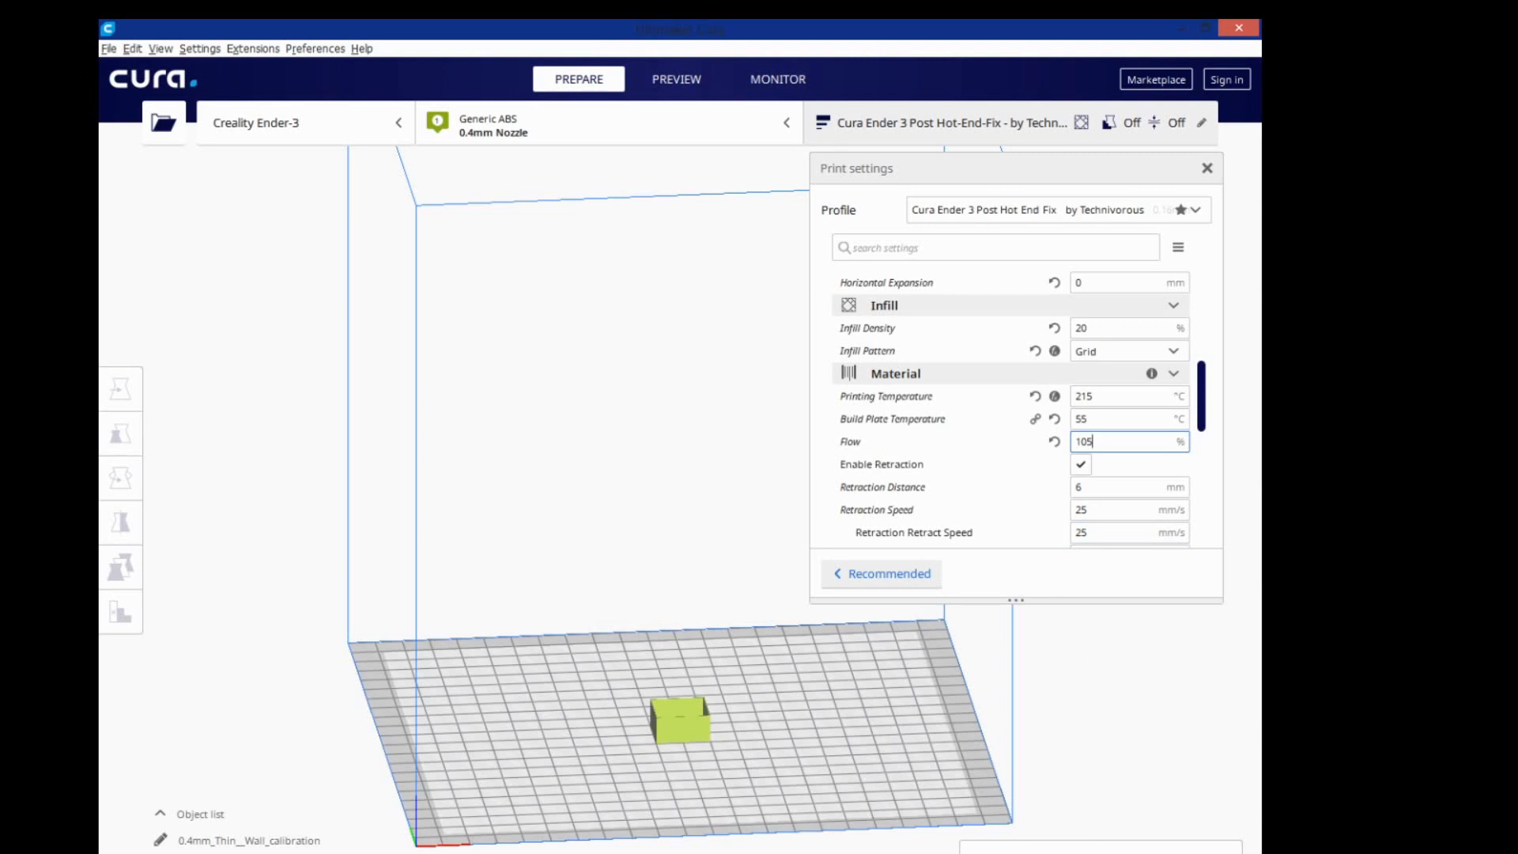